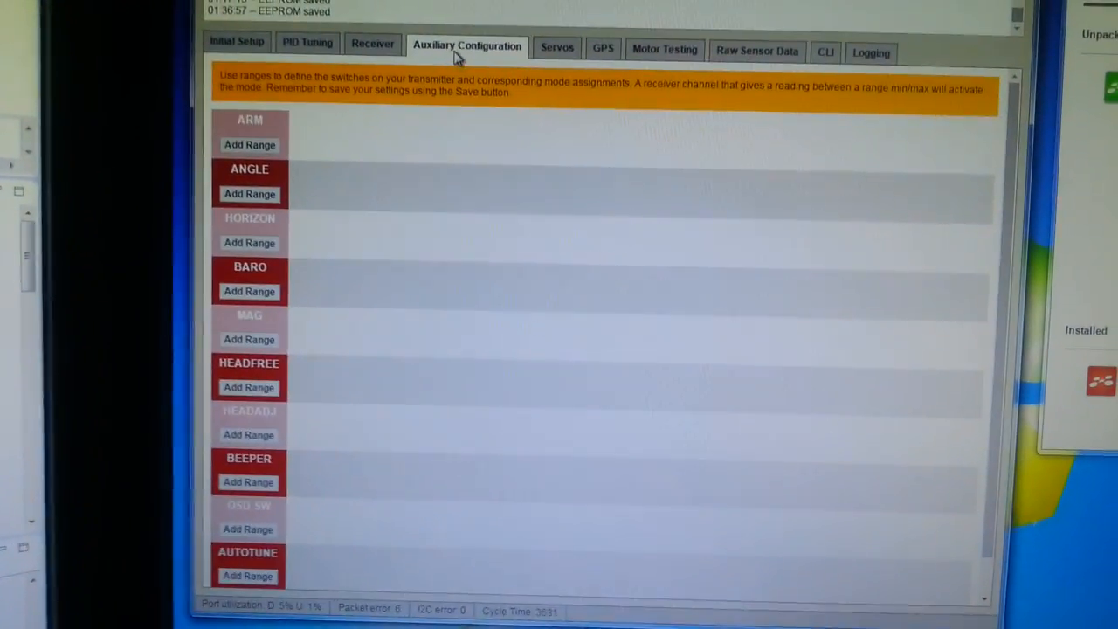
View live receiver channel values, then return to Auxiliary Configuration for mode assignment.
{"action": "left_click", "coordinate": [350, 53]}
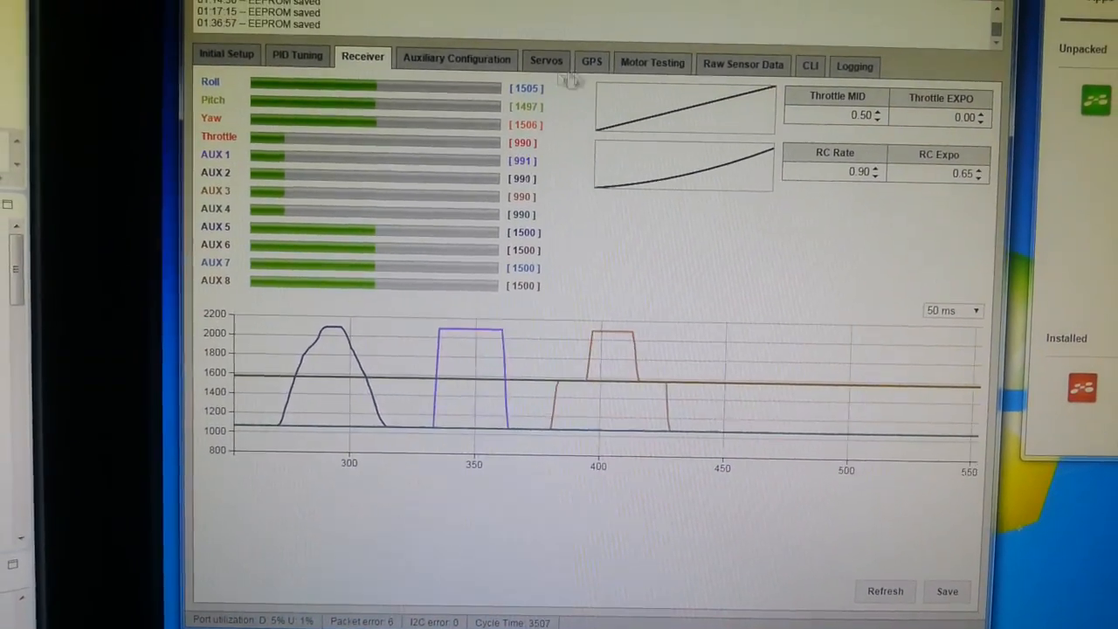
{"action": "left_click", "coordinate": [456, 60]}
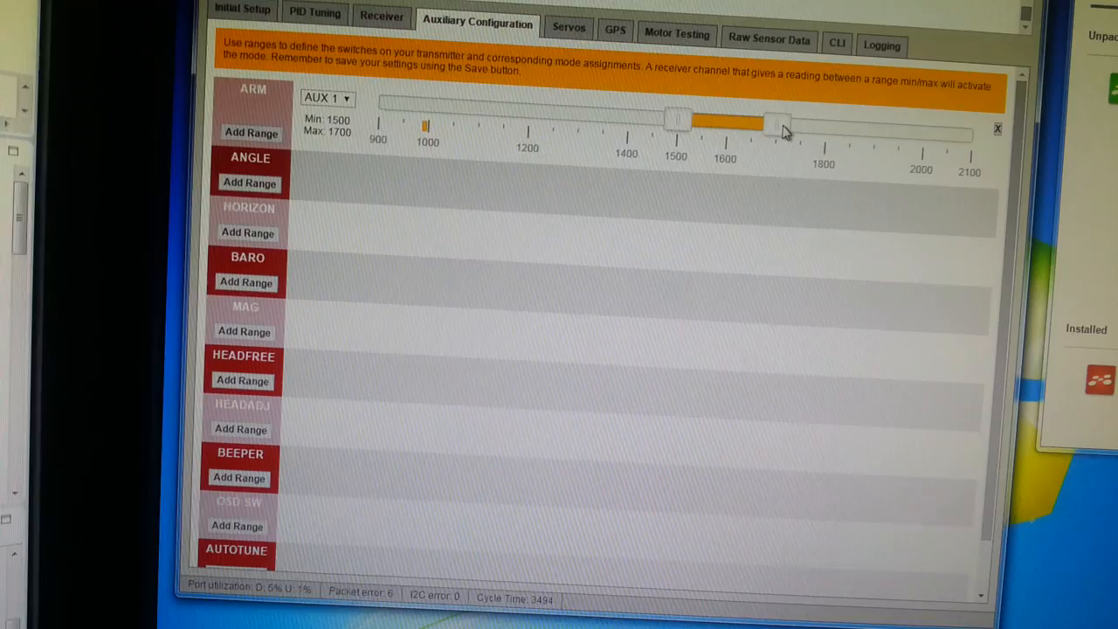
Widen ARM's AUX 1 range to 1500–2100 and add an ANGLE range at 1400–1600.
{"action": "left_click_drag", "start_coordinate": [777, 122], "coordinate": [987, 122]}
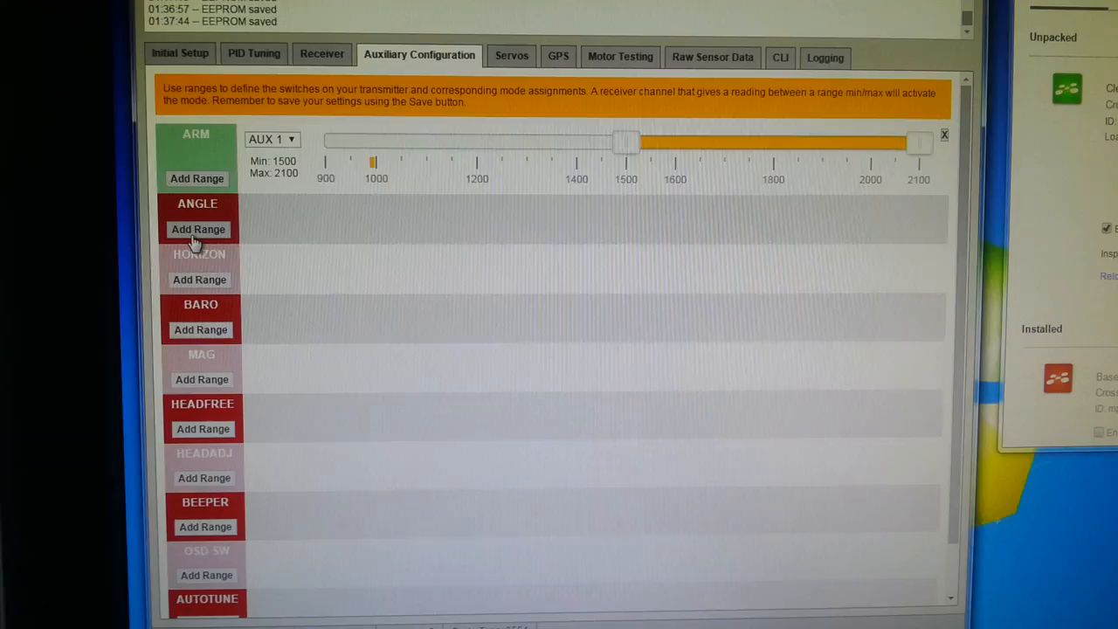
{"action": "left_click", "coordinate": [199, 228]}
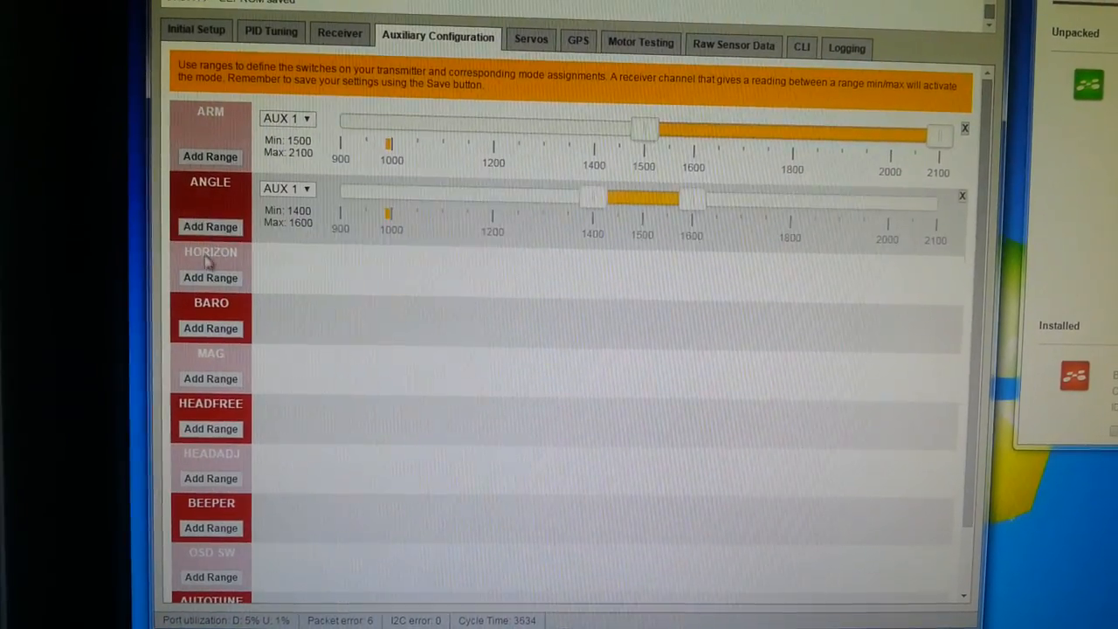
Add AUX 2 ranges for HORIZON, BARO, MAG and HEADADJ, shifting MAG to 1500–1700.
{"action": "left_click", "coordinate": [287, 189]}
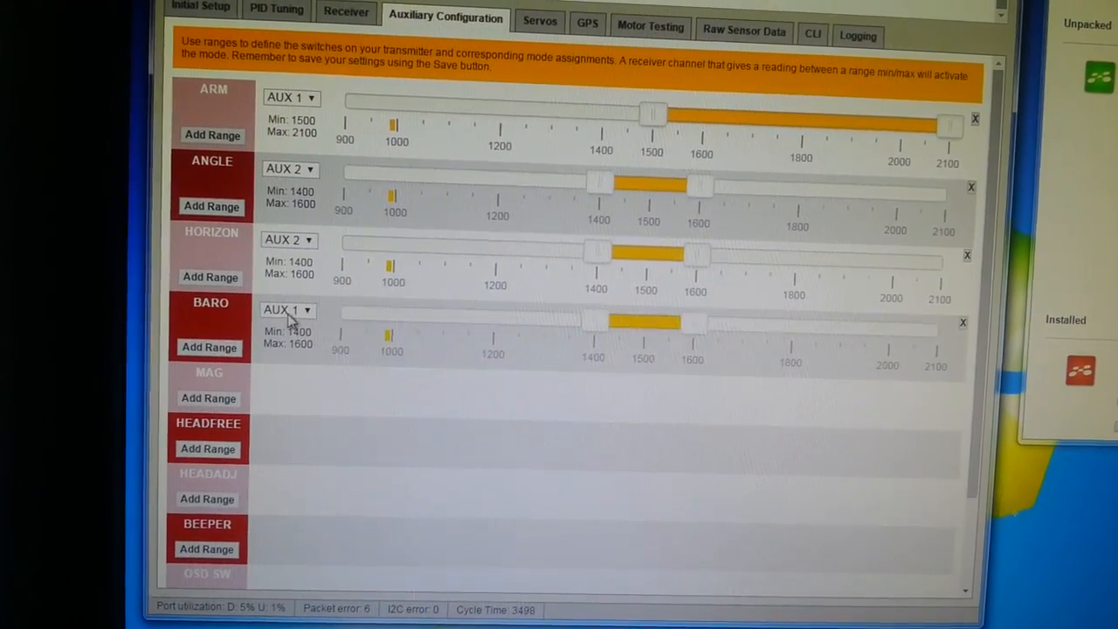
{"action": "left_click", "coordinate": [282, 309]}
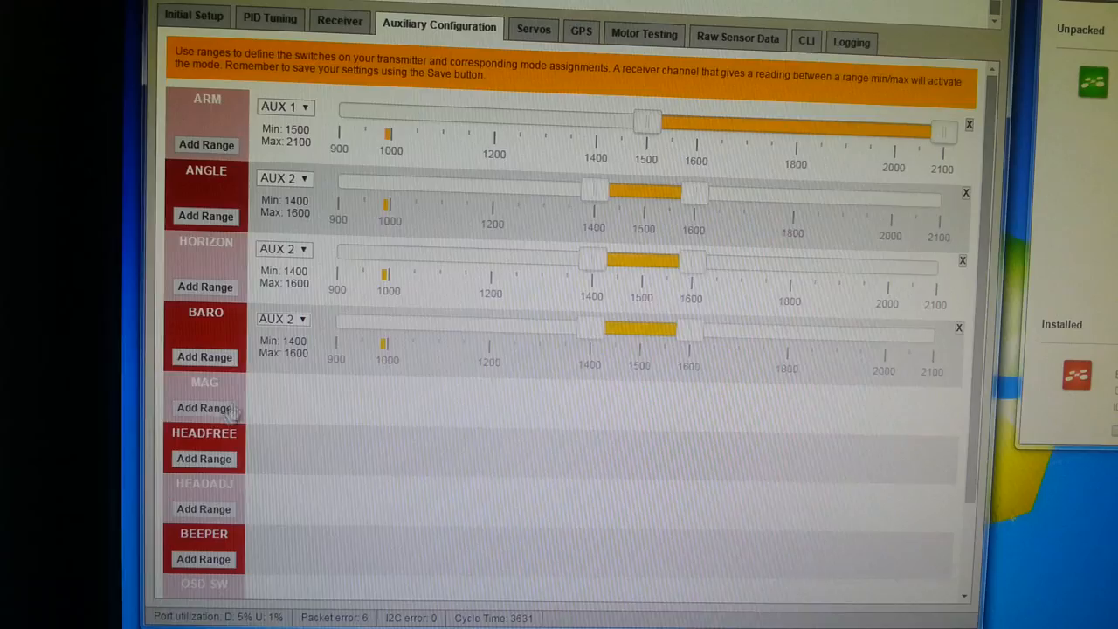
{"action": "left_click", "coordinate": [283, 377]}
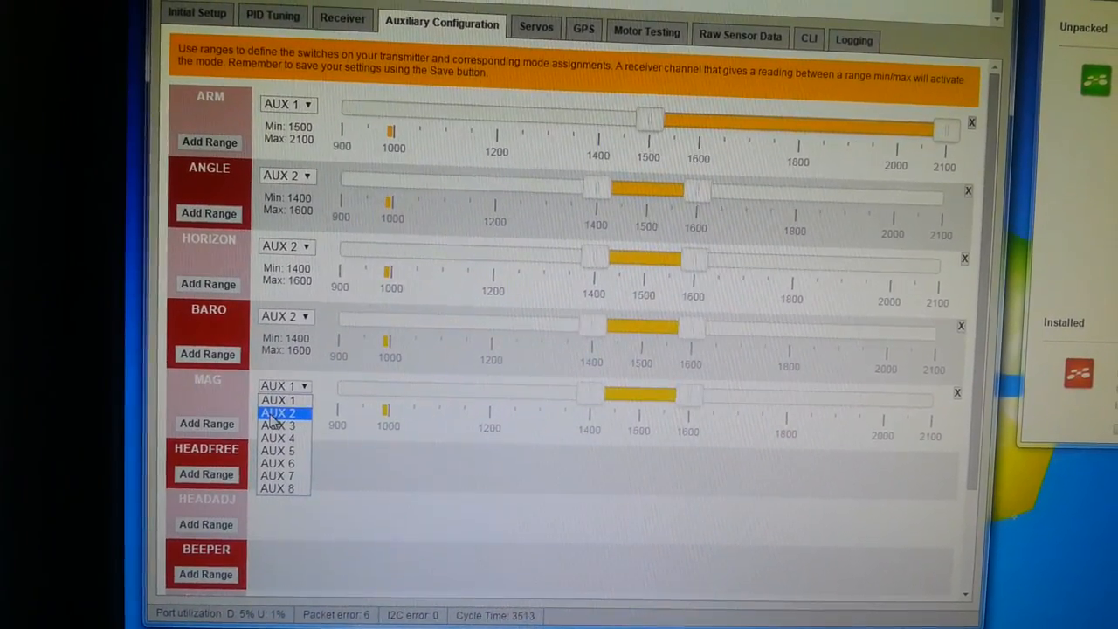
{"action": "left_click", "coordinate": [276, 400]}
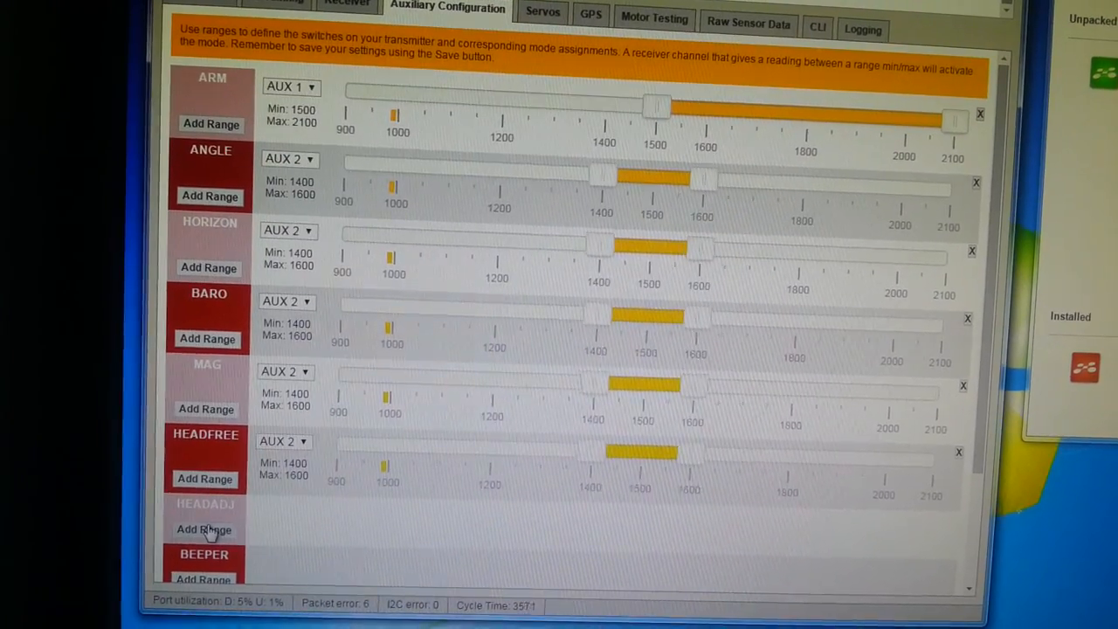
{"action": "left_click", "coordinate": [281, 515]}
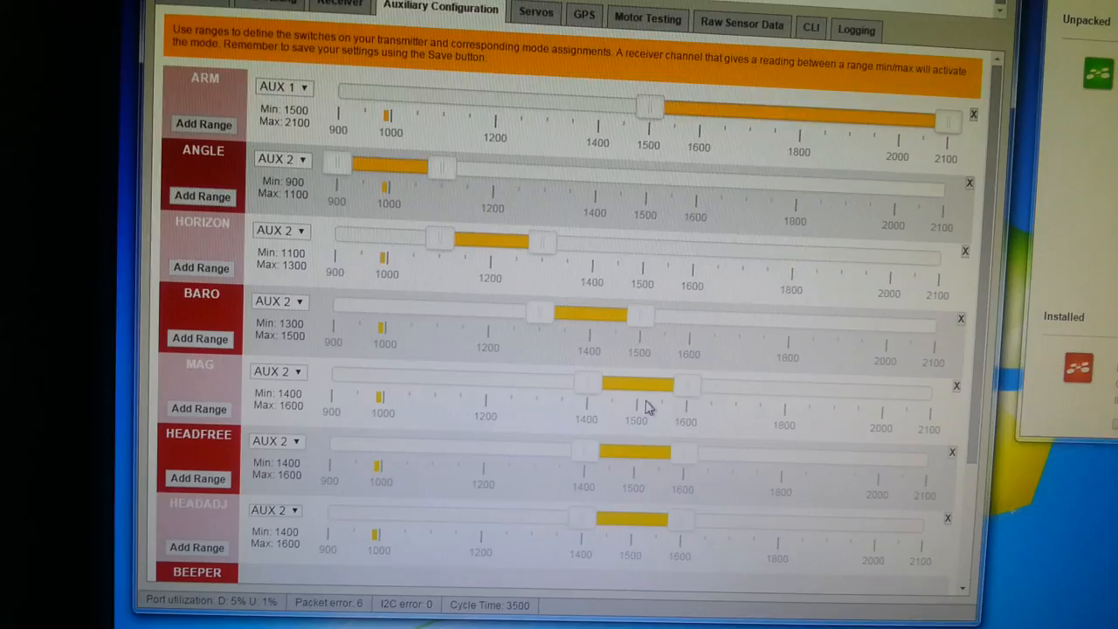
{"action": "left_click_drag", "start_coordinate": [637, 384], "coordinate": [673, 384]}
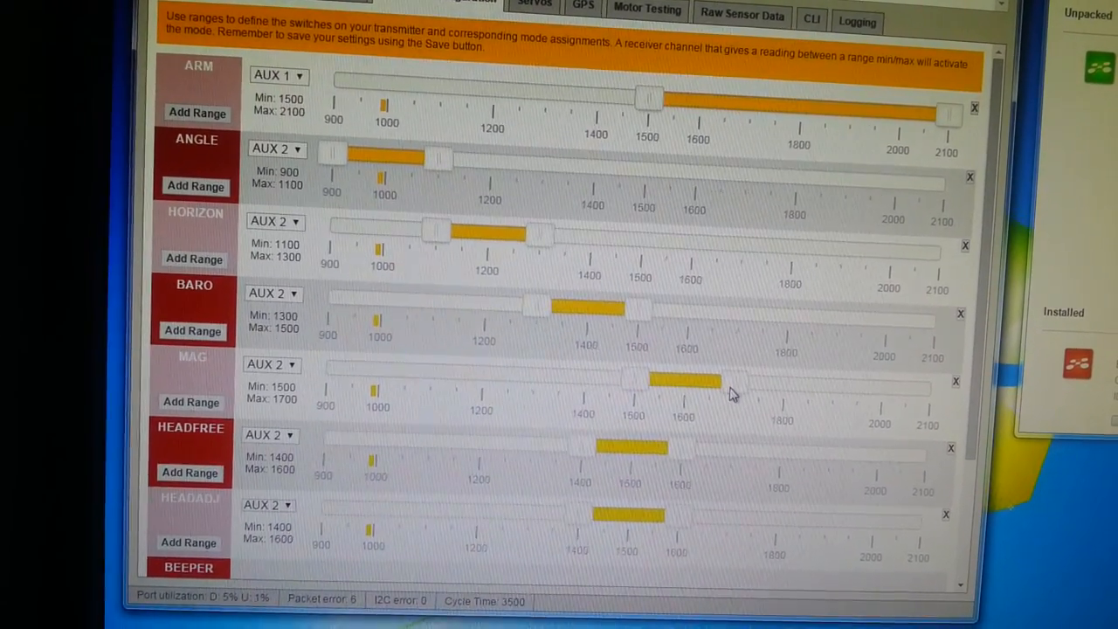
Extend MAG's AUX 2 range to 1500–2100 and move HEADFREE's to 1700–2100.
{"action": "left_click_drag", "start_coordinate": [737, 381], "coordinate": [912, 388]}
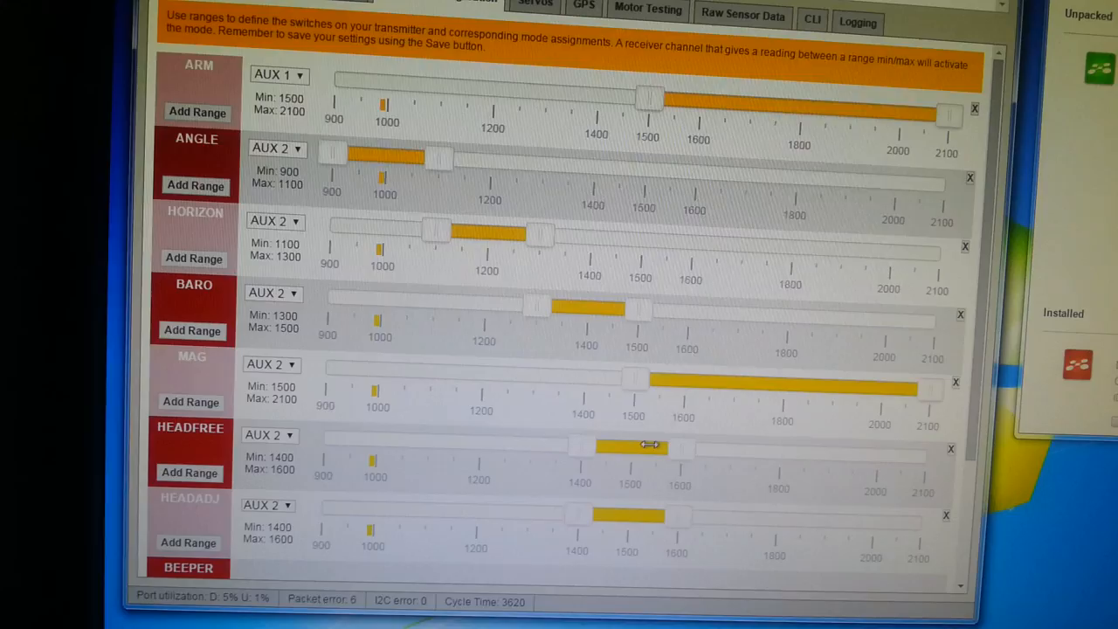
{"action": "left_click_drag", "start_coordinate": [638, 447], "coordinate": [772, 437]}
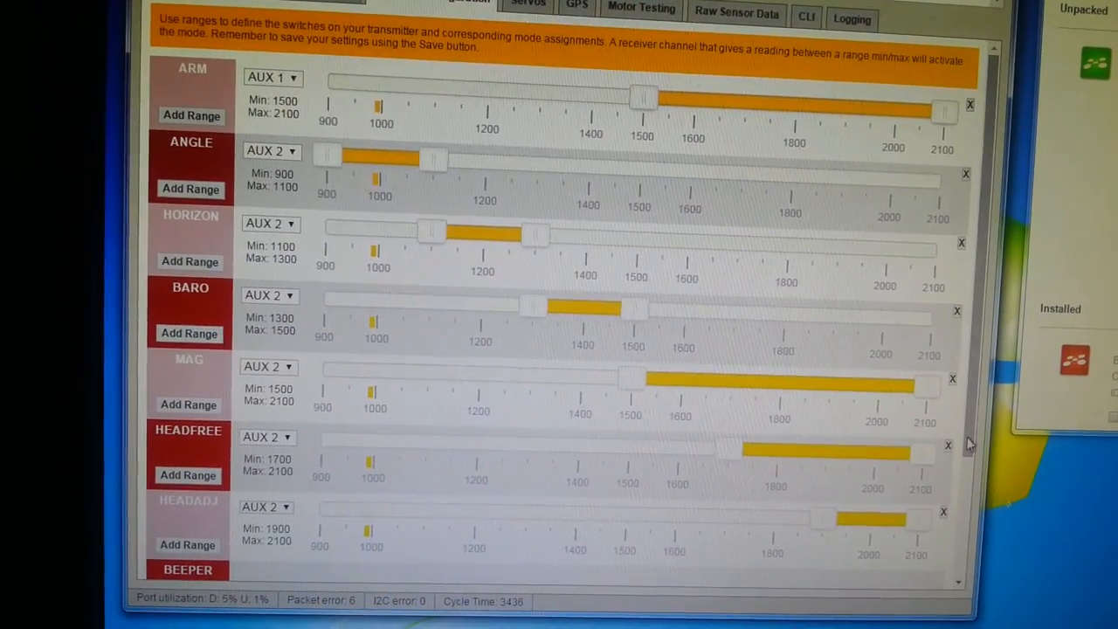
{"action": "scroll", "scroll_direction": "down", "scroll_amount": 3}
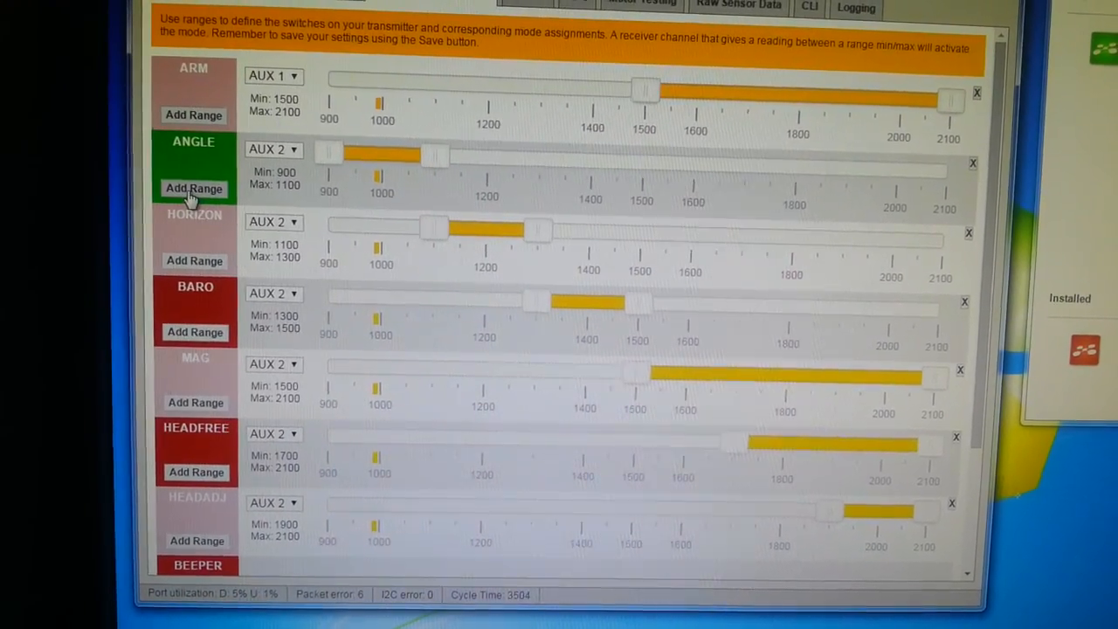
Add a second ANGLE range on AUX 4 at 1100–1350.
{"action": "left_click", "coordinate": [273, 221]}
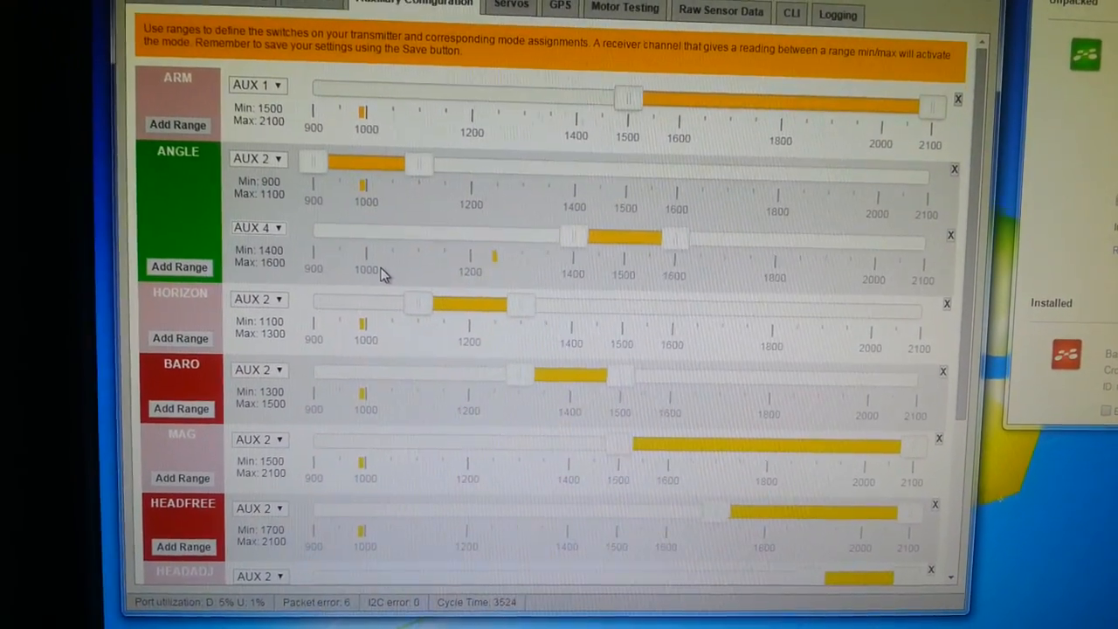
{"action": "scroll", "scroll_direction": "down", "scroll_amount": 3}
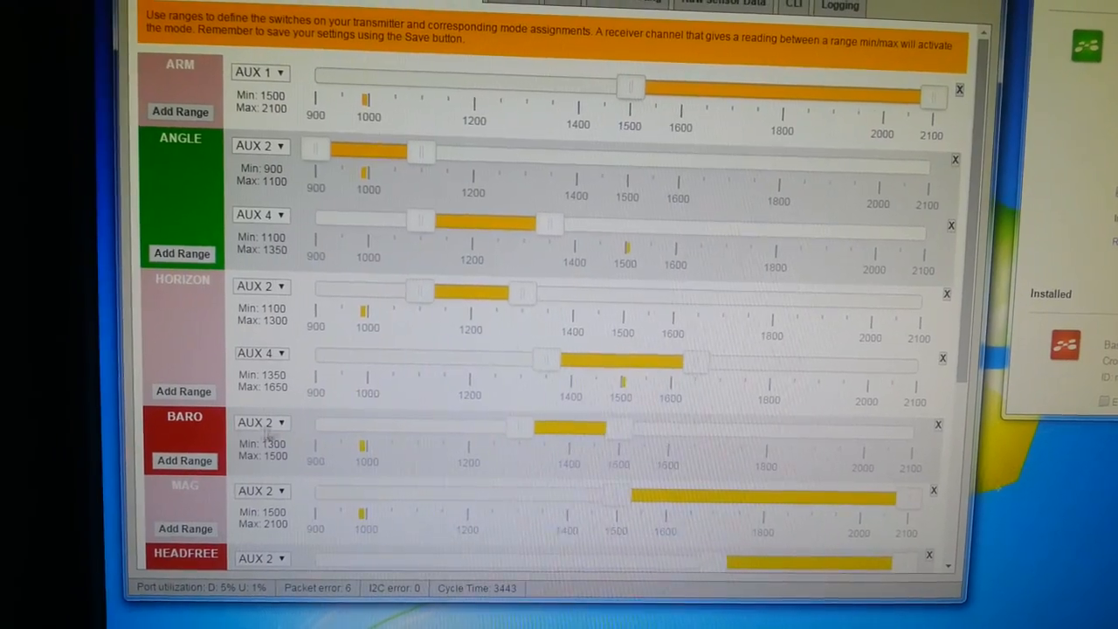
Add a range for OSD SW and choose its AUX channel.
{"action": "scroll", "scroll_direction": "down", "scroll_amount": 3}
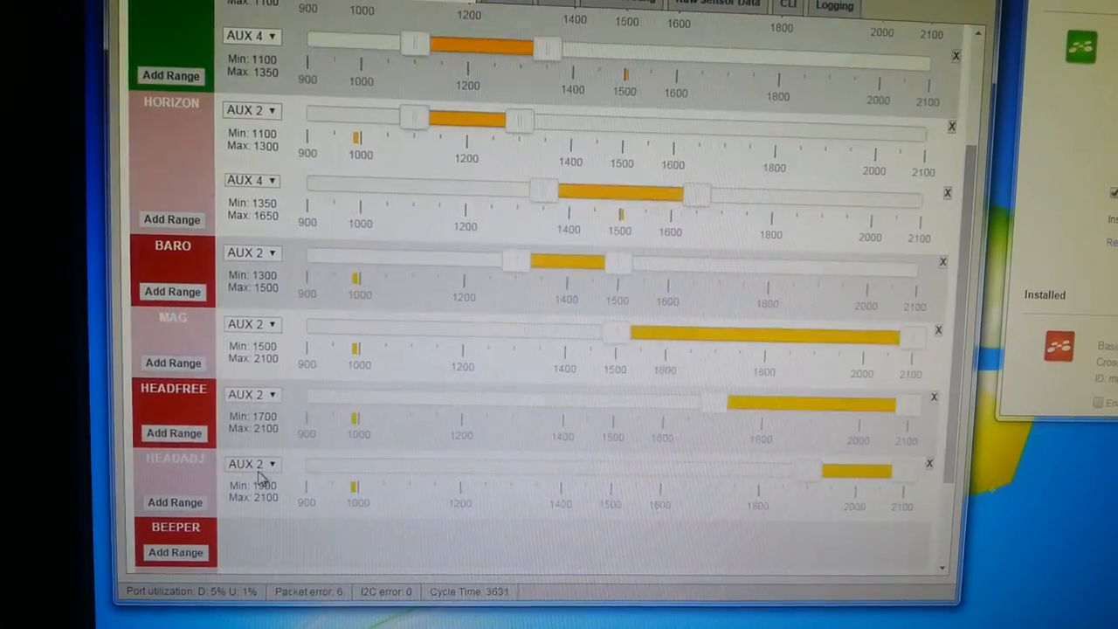
{"action": "scroll", "scroll_direction": "down", "scroll_amount": 3}
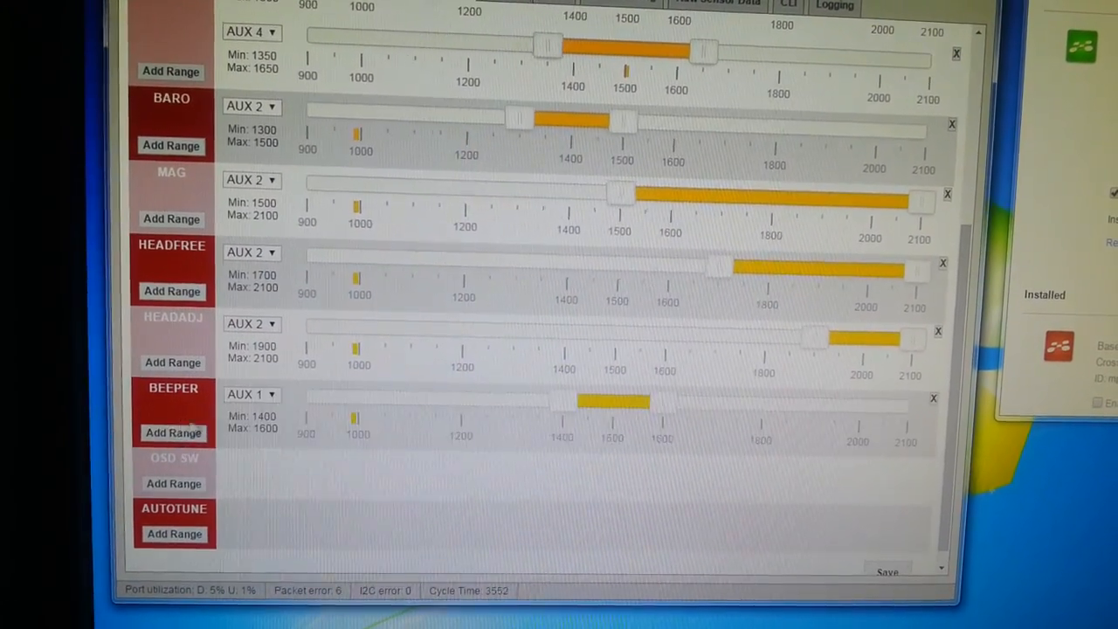
{"action": "left_click", "coordinate": [252, 394]}
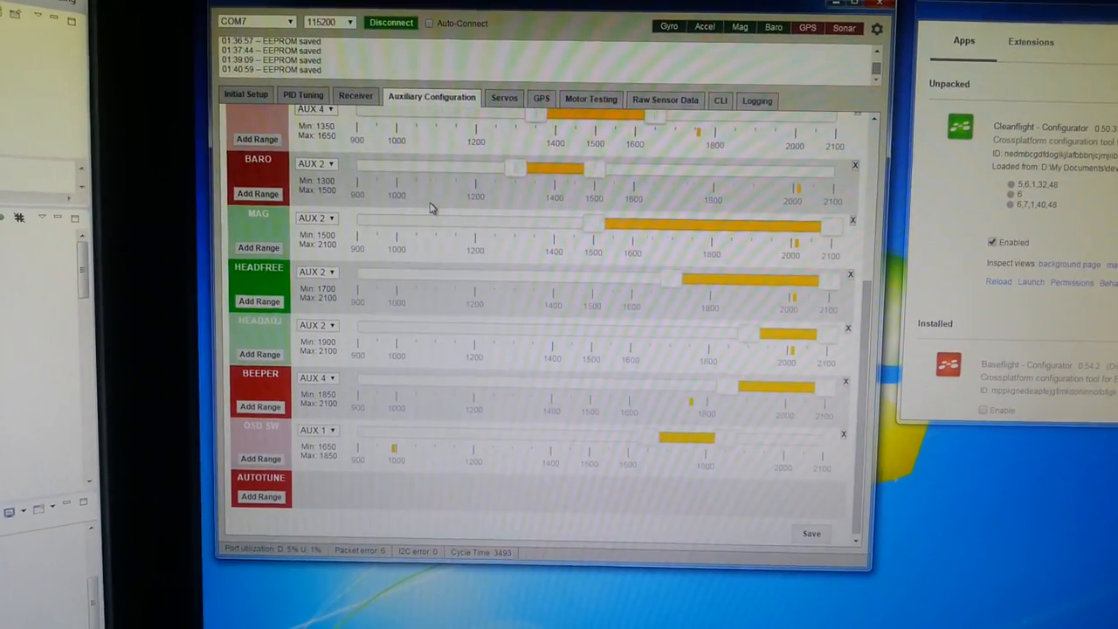
{"action": "left_click", "coordinate": [320, 429]}
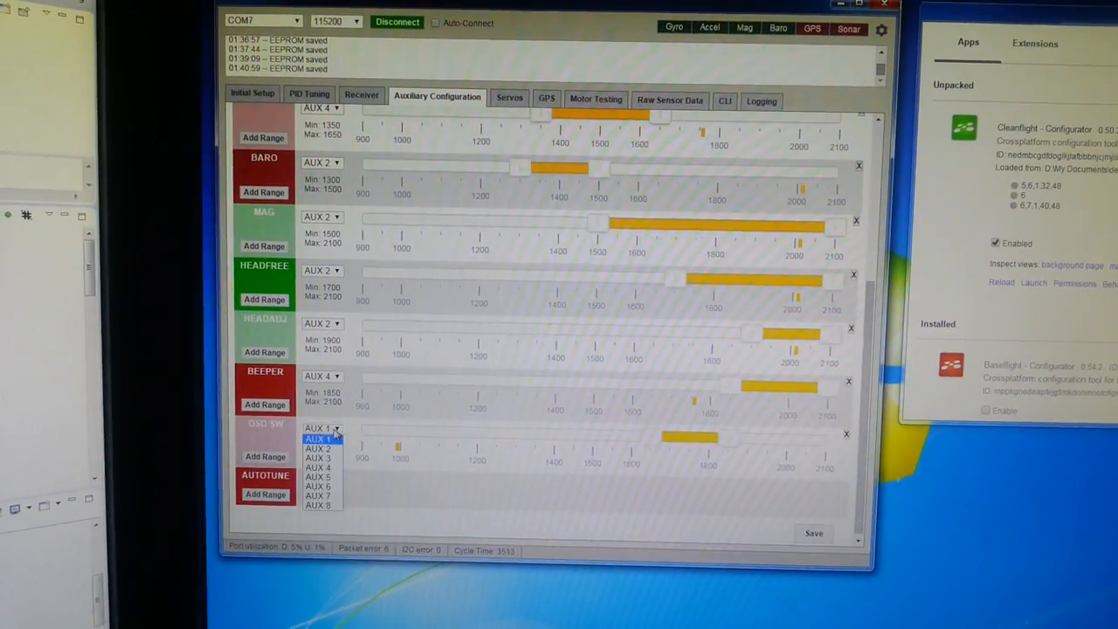